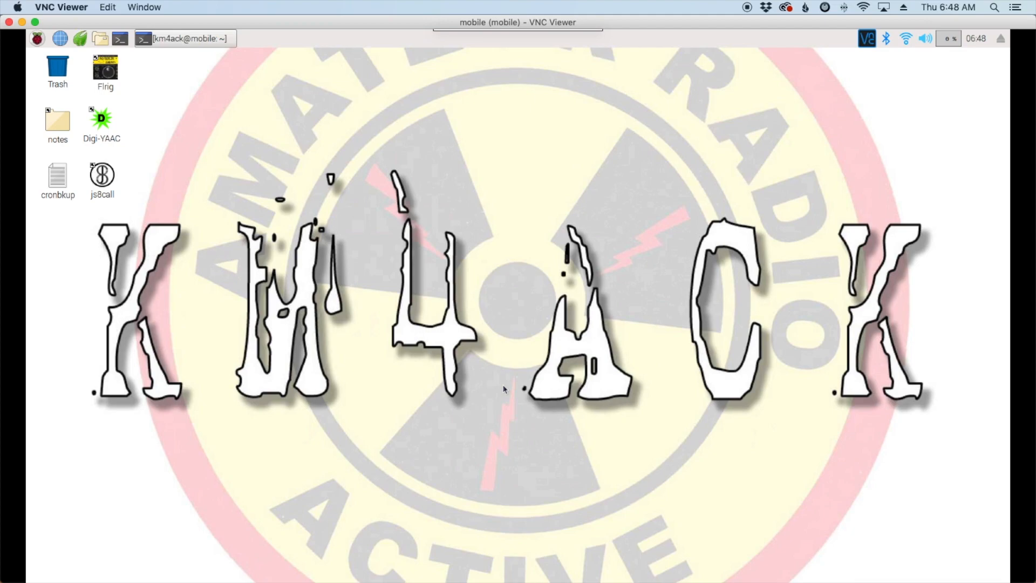
mouse_move(514, 304)
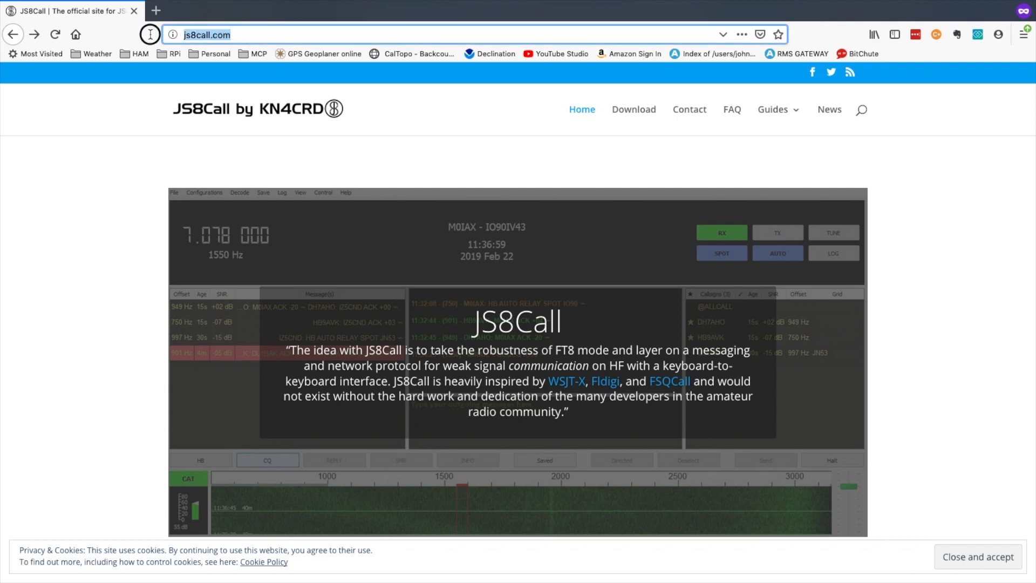
mouse_move(596, 141)
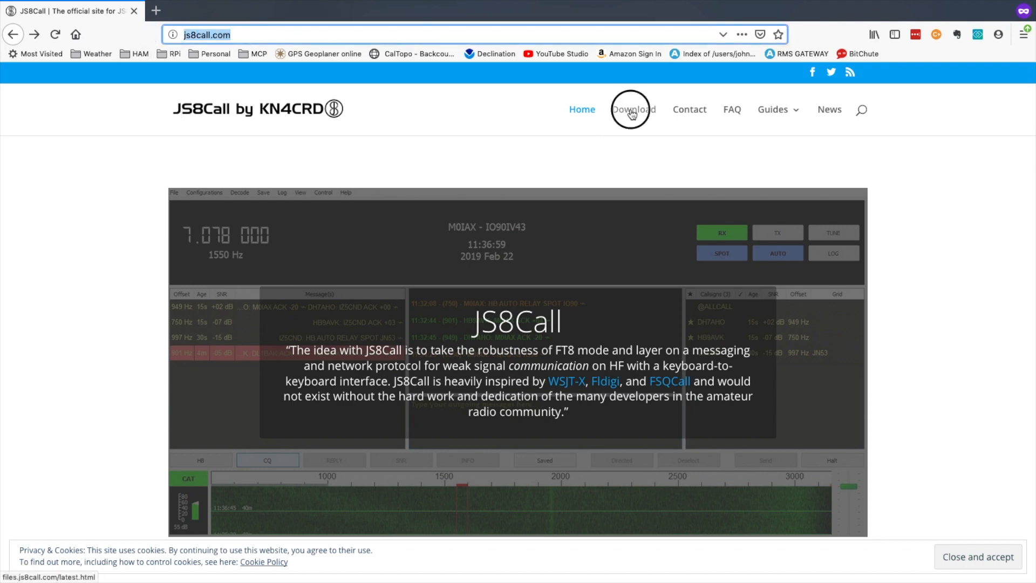
Copy the Raspberry Pi armhf .deb link from the js8call.com download page
left_click(631, 109)
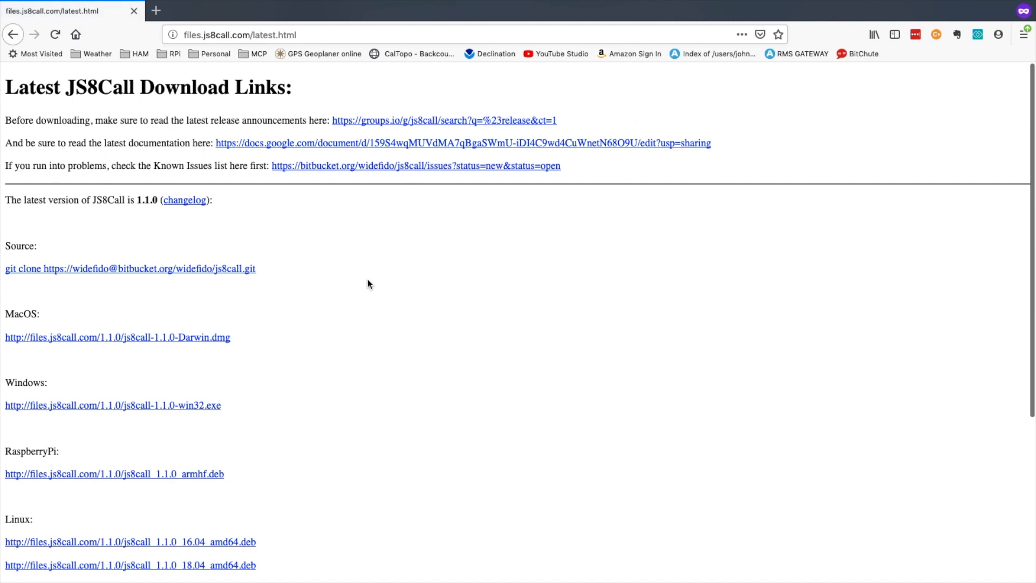
scroll("down", 3)
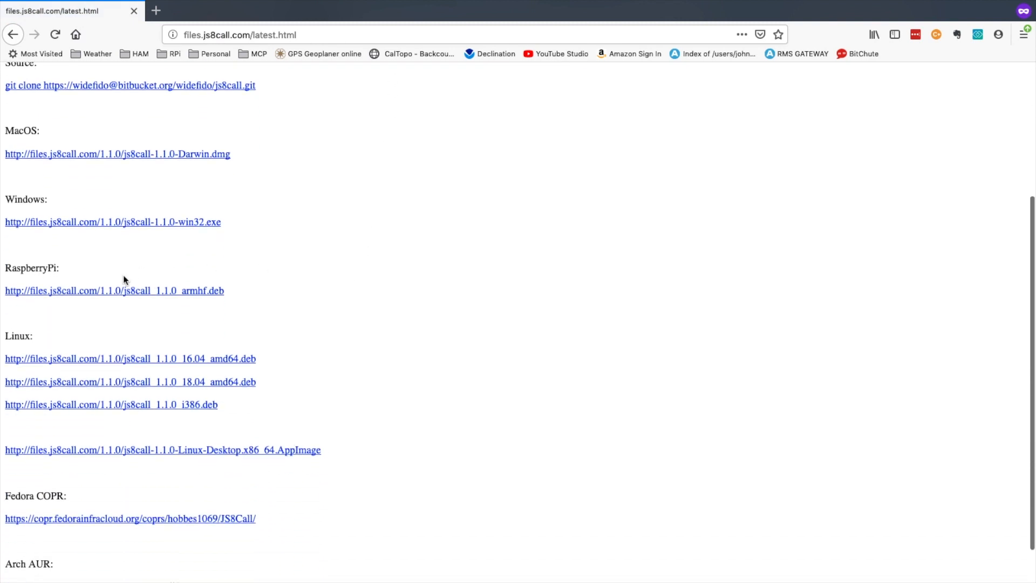
mouse_move(127, 294)
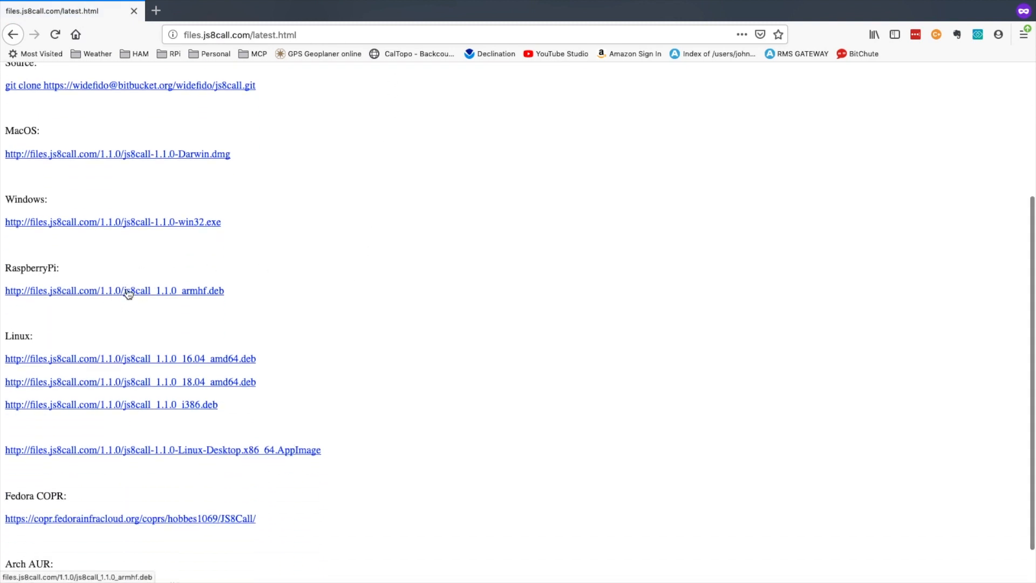
right_click(115, 291)
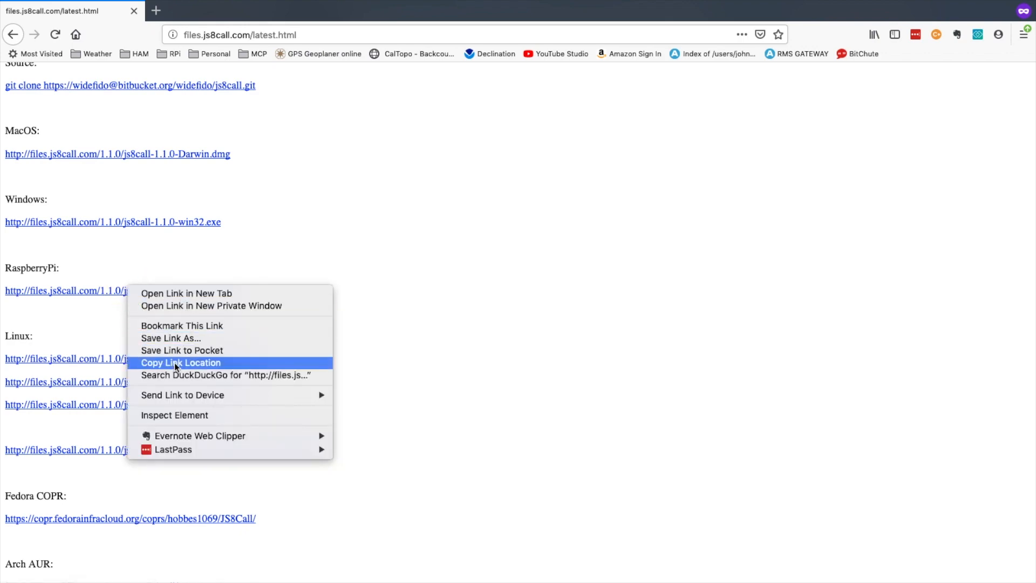
left_click(180, 362)
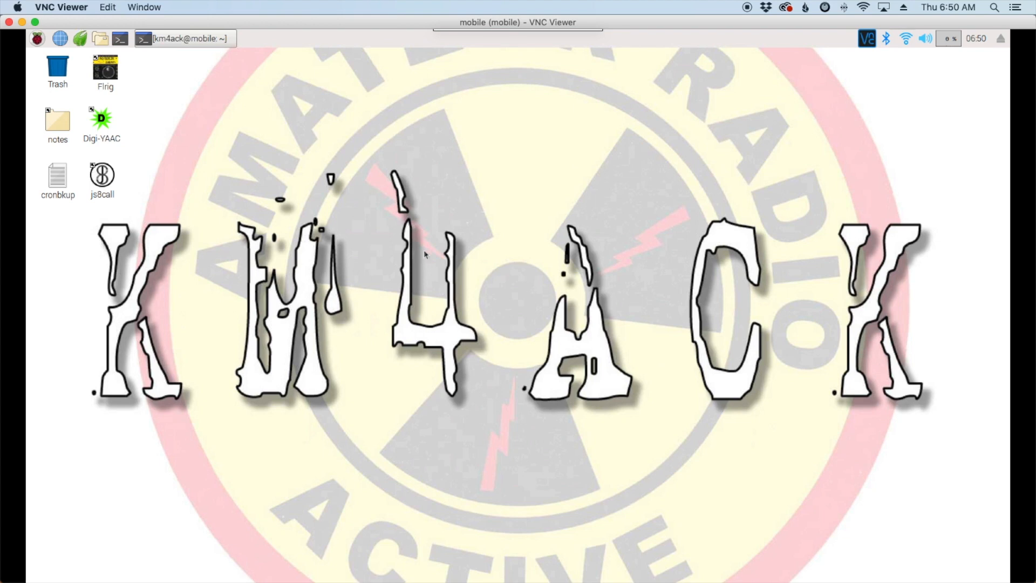
Open LXTerminal and change into the Downloads folder
left_click(184, 38)
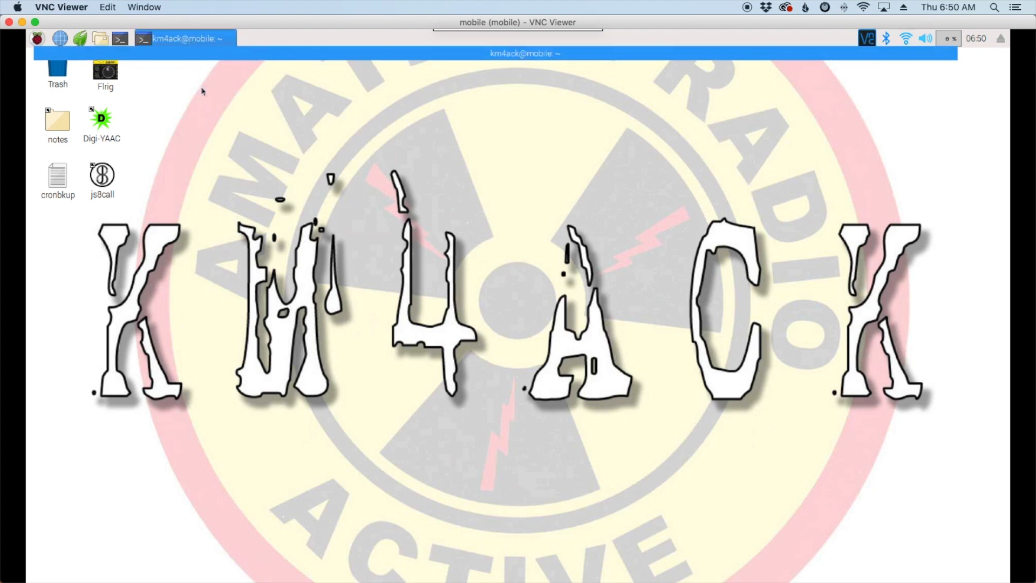
left_click(183, 38)
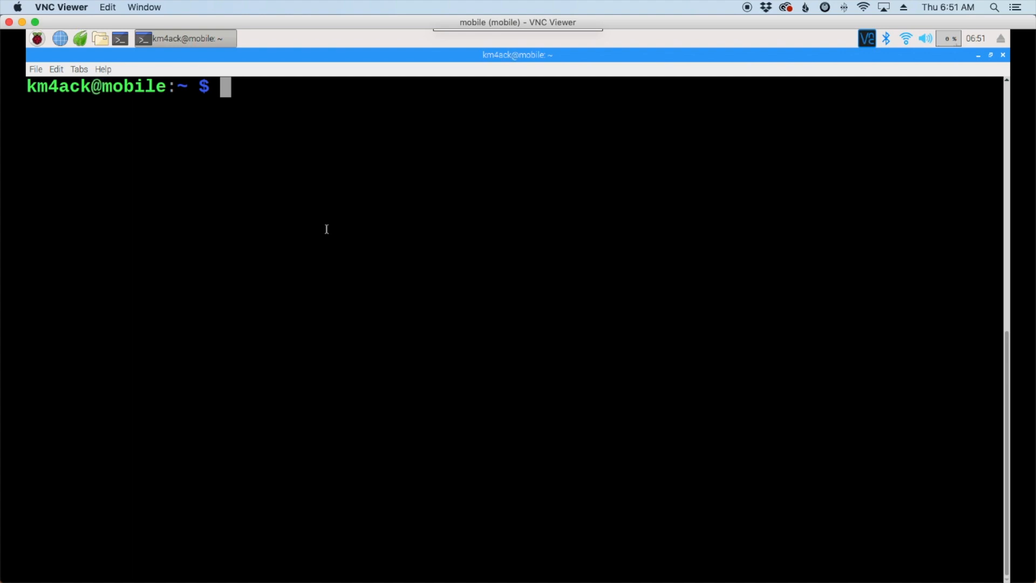
type("cd D")
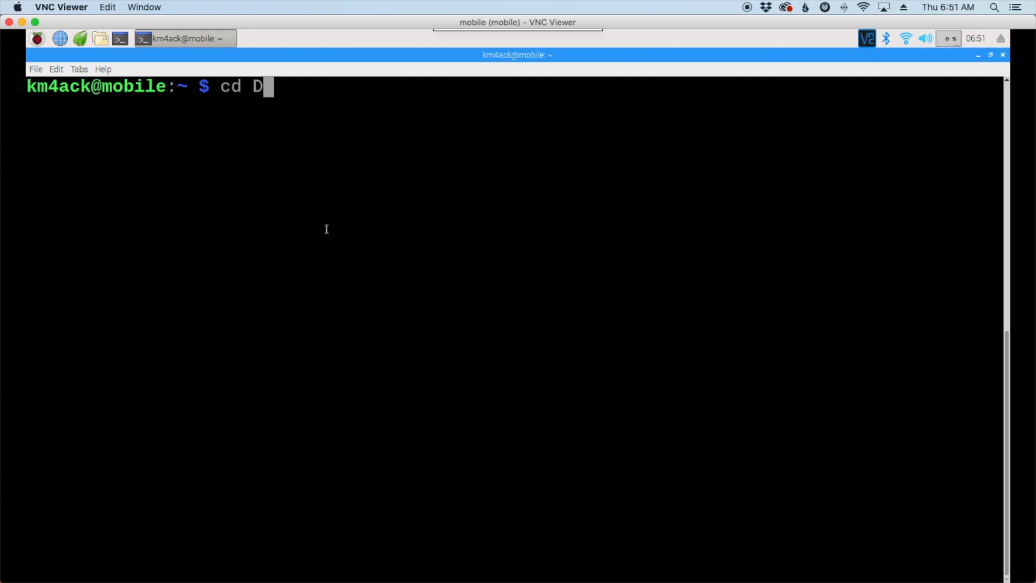
key("Return")
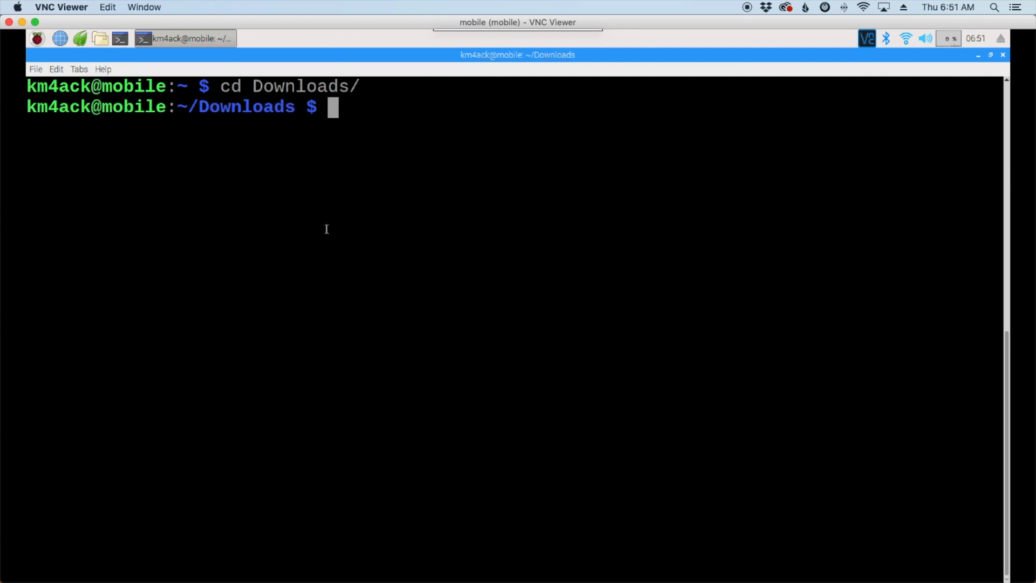
Download the pasted JS8Call 1.1.0 armhf package link with wget
type("wget")
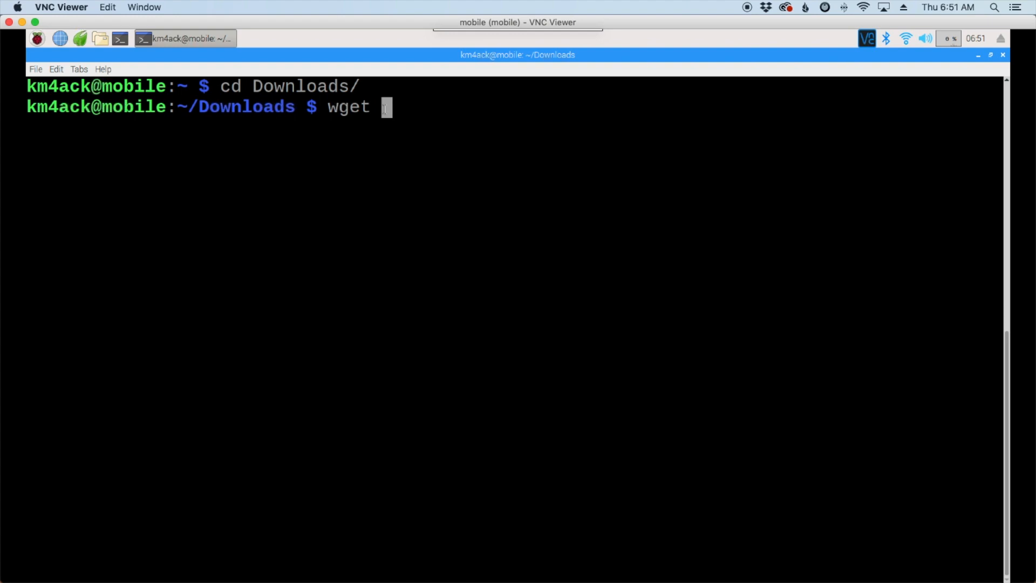
right_click(386, 105)
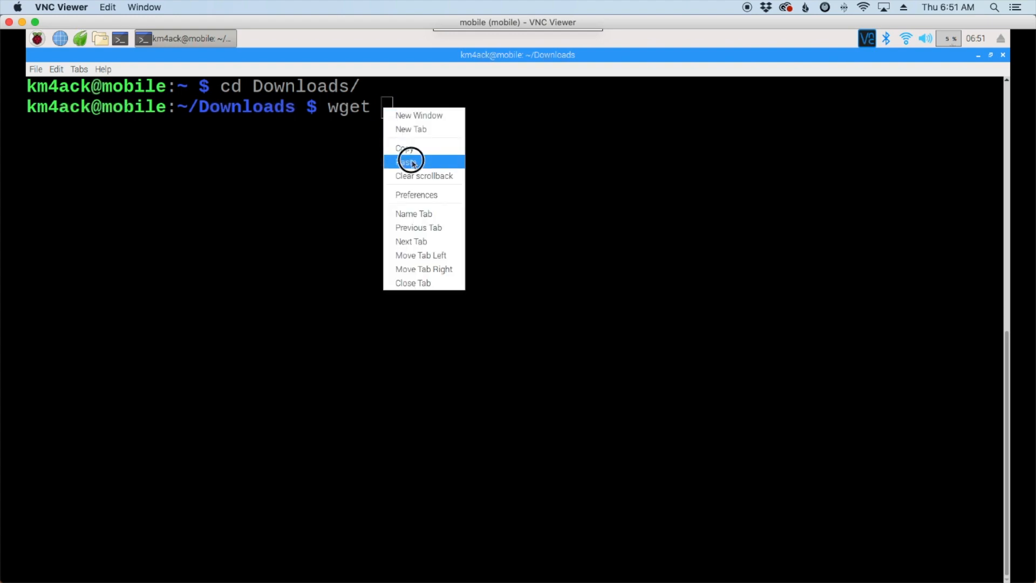
left_click(406, 159)
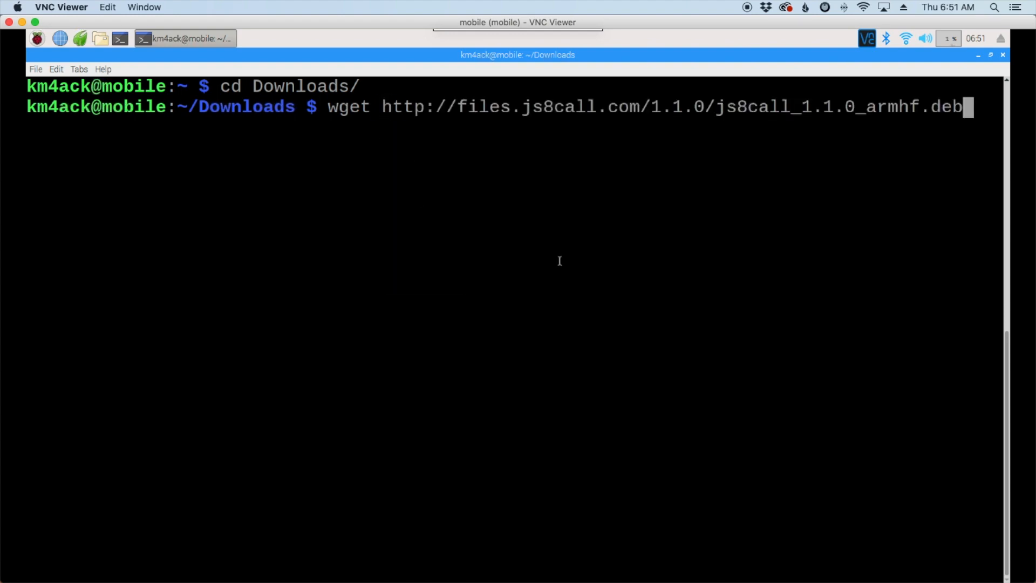
key("Return")
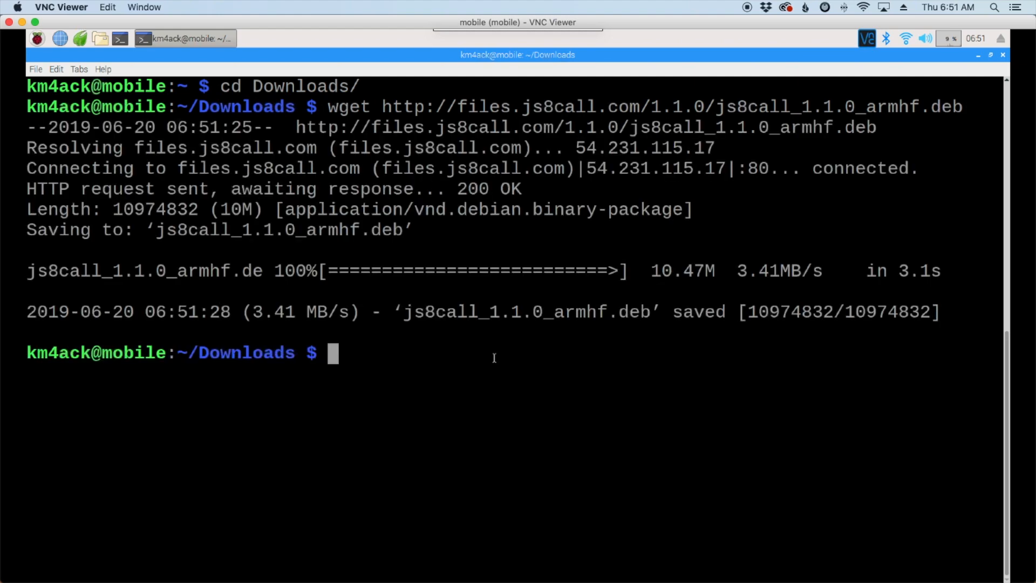
mouse_move(477, 348)
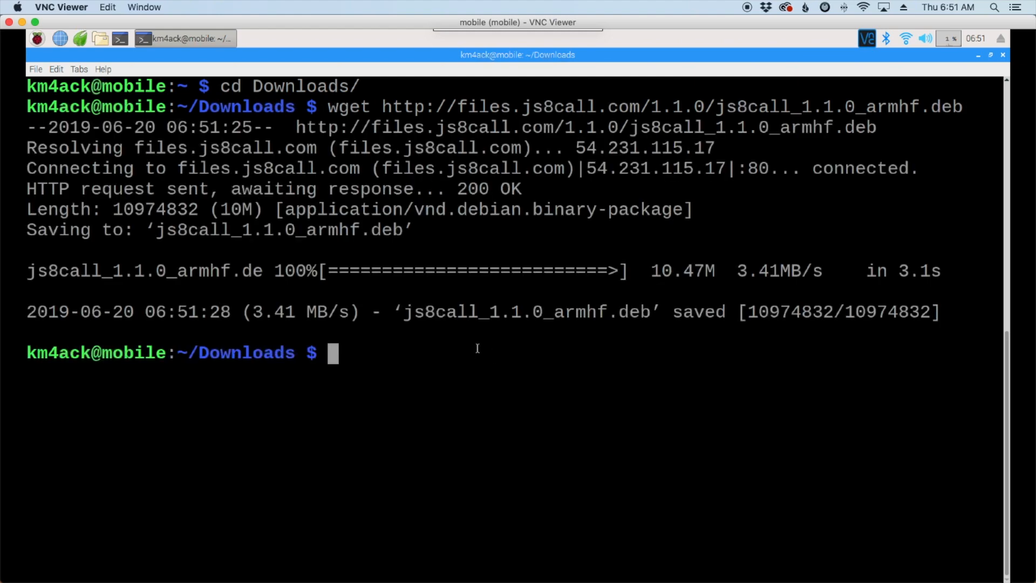
mouse_move(420, 377)
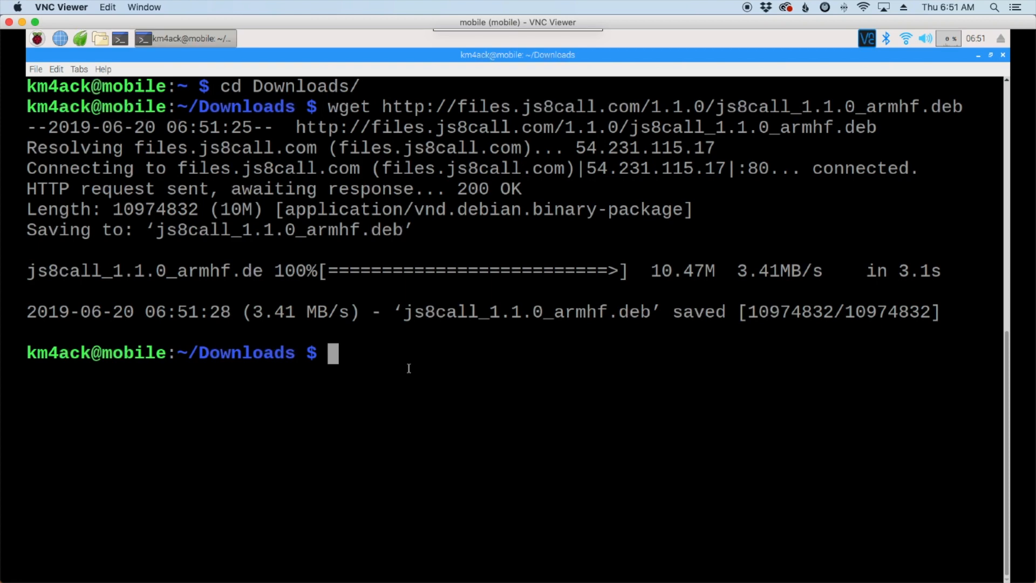
Remove the old js8call 1.0.1 package with sudo apt-get remove, confirming with y
type("sudo apt")
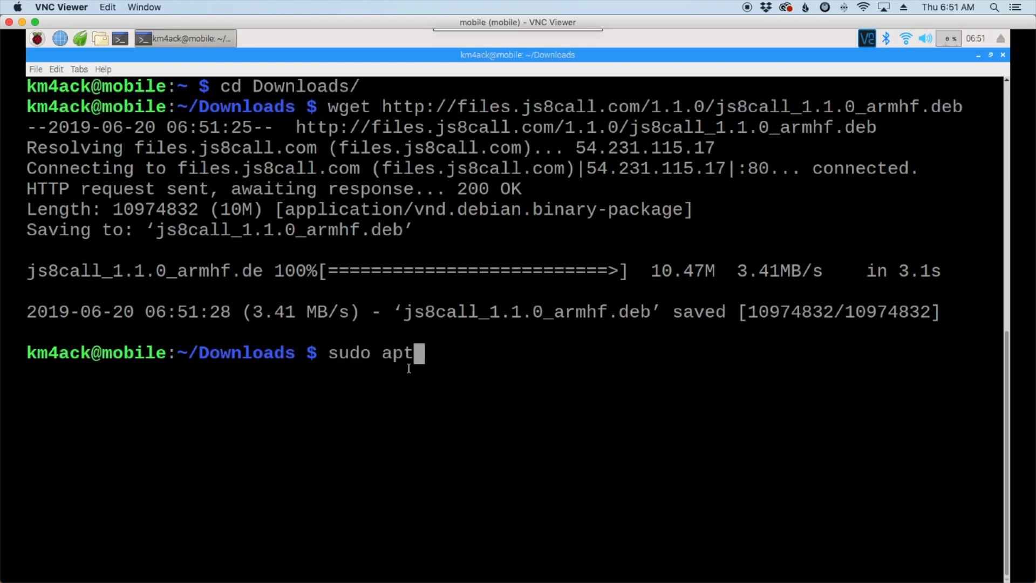
type("-get remove")
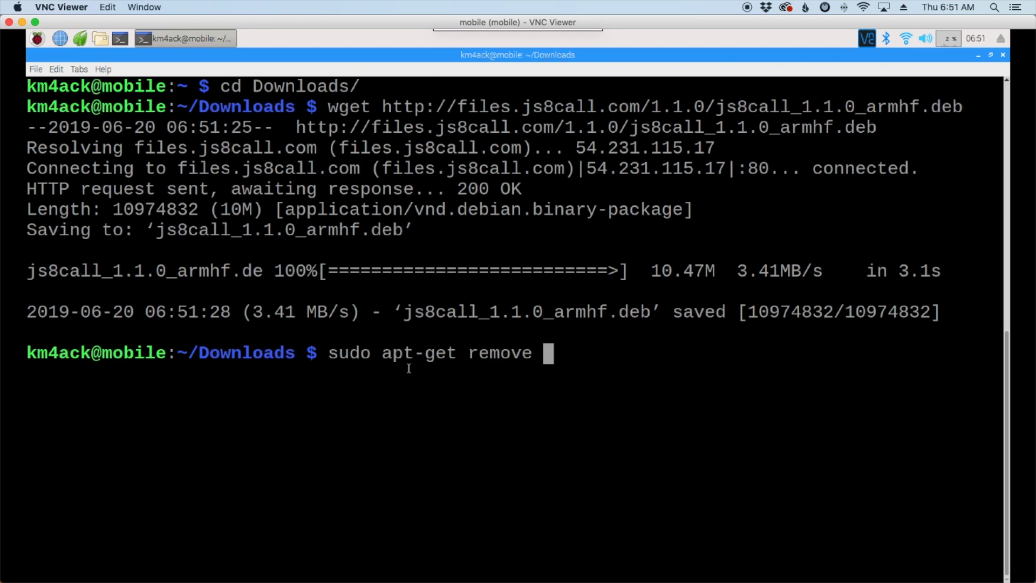
type("js8call")
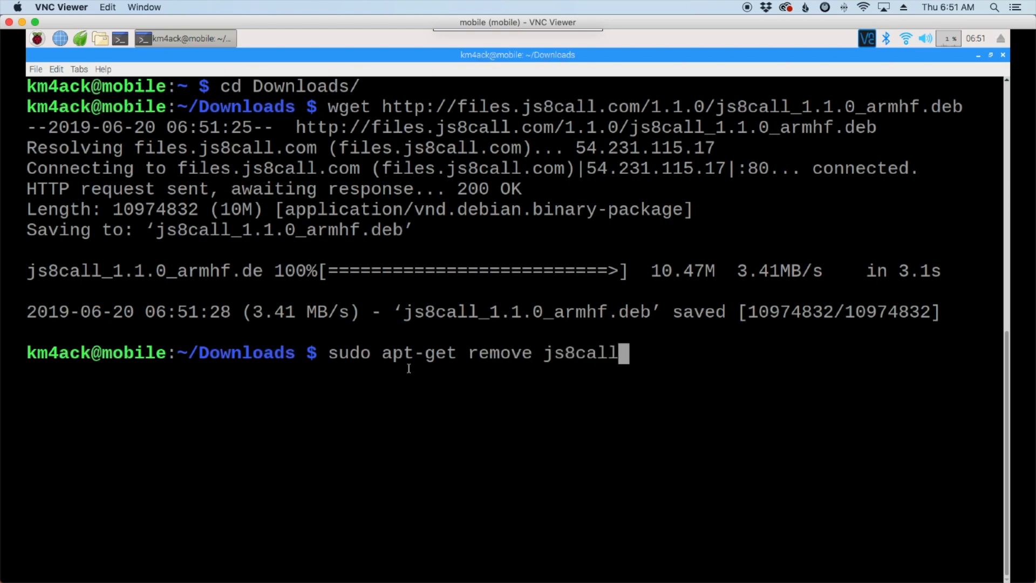
key("Return")
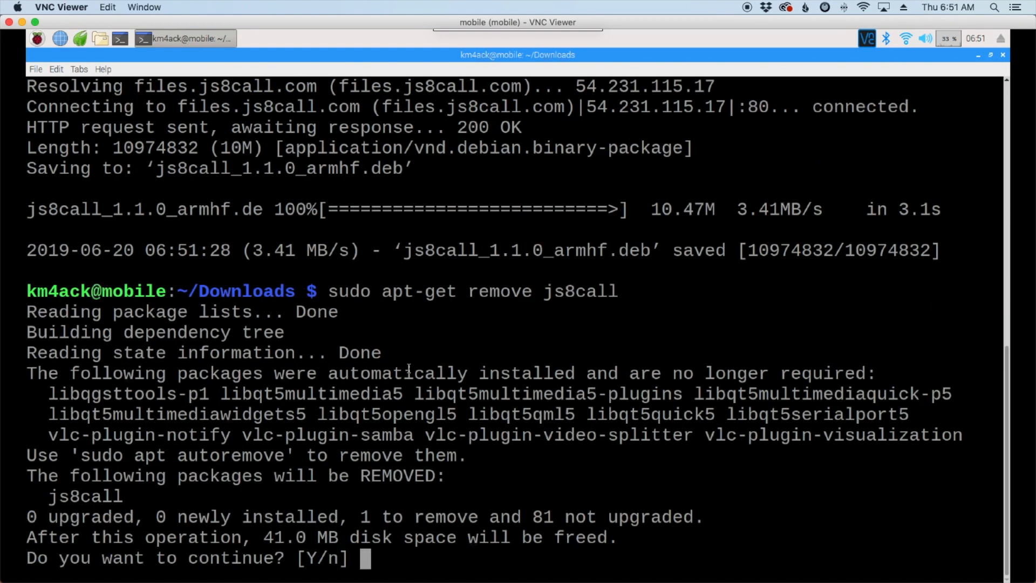
type("y")
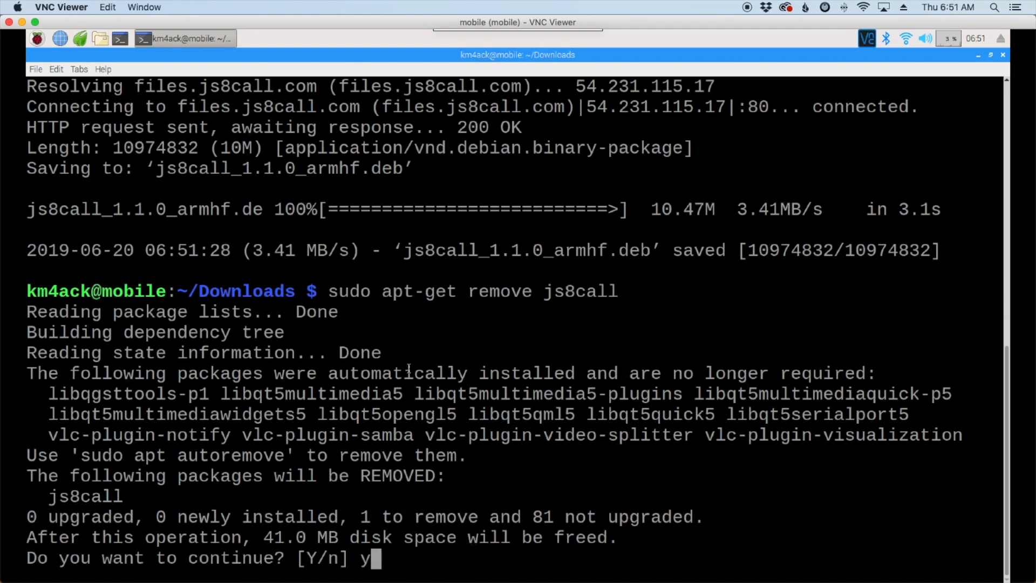
key("Return")
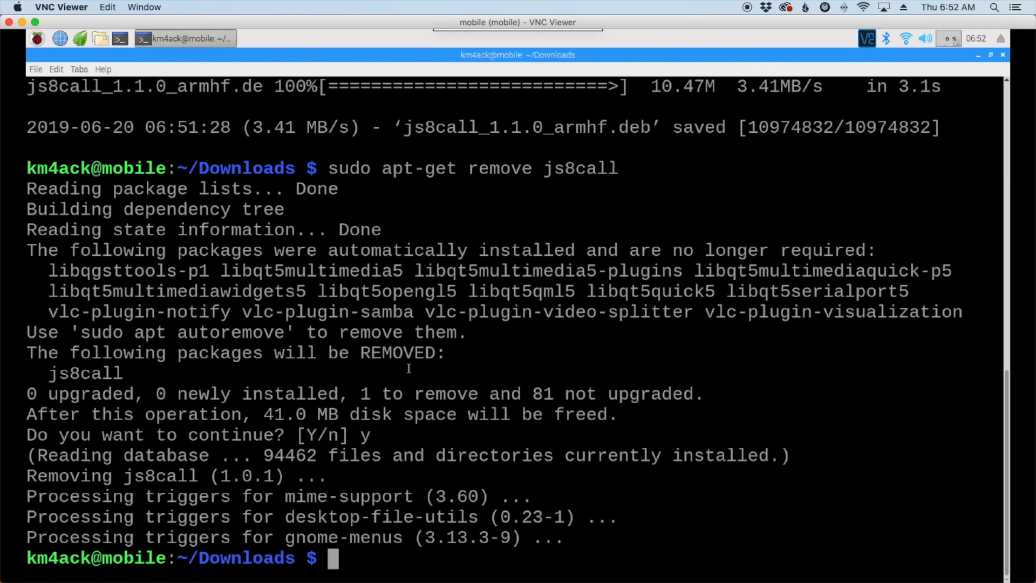
type("clea")
type("ls")
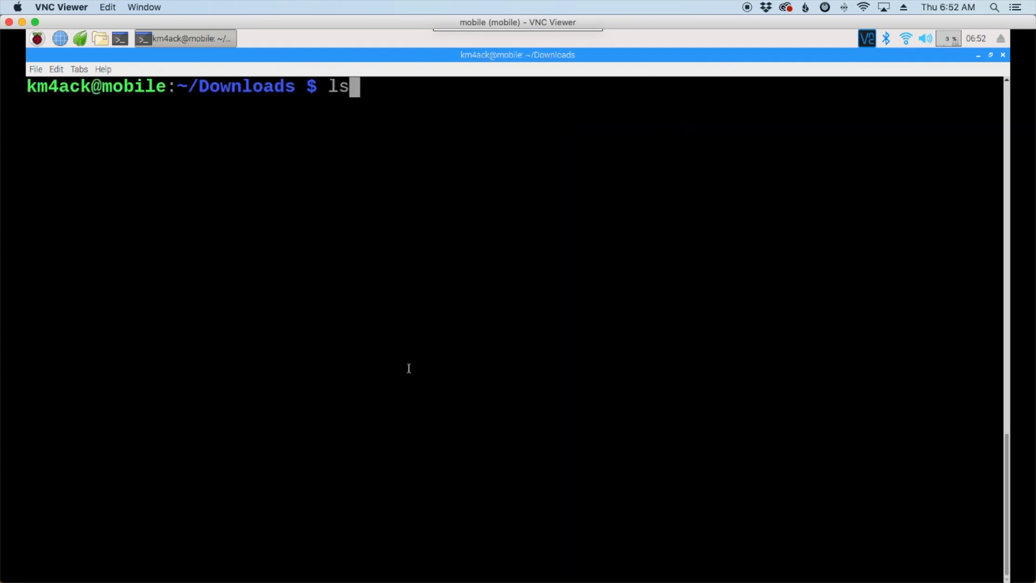
List Downloads and install js8call_1.1.0_armhf.deb with sudo dpkg -i
key("Return")
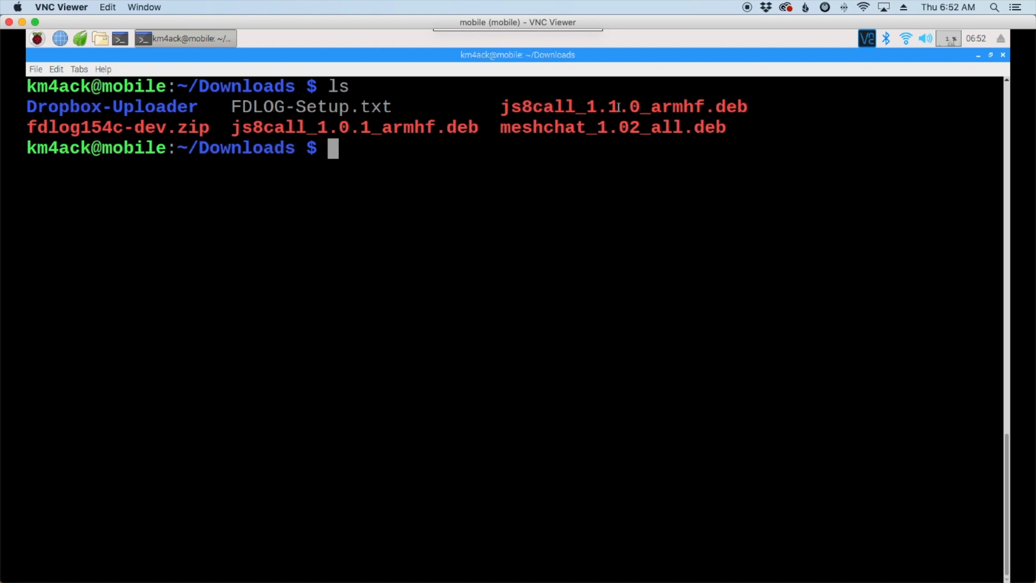
mouse_move(410, 149)
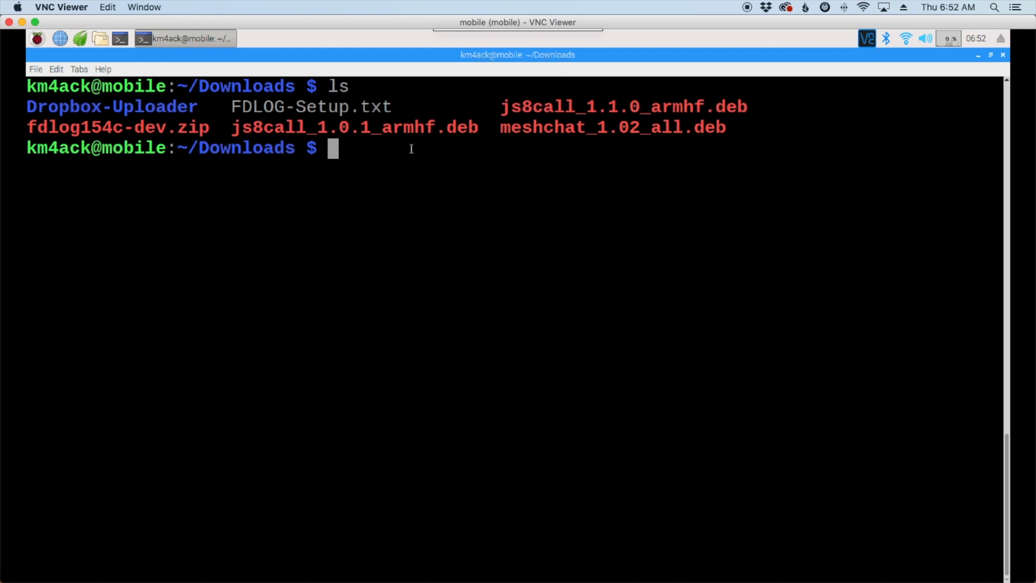
type("sudo")
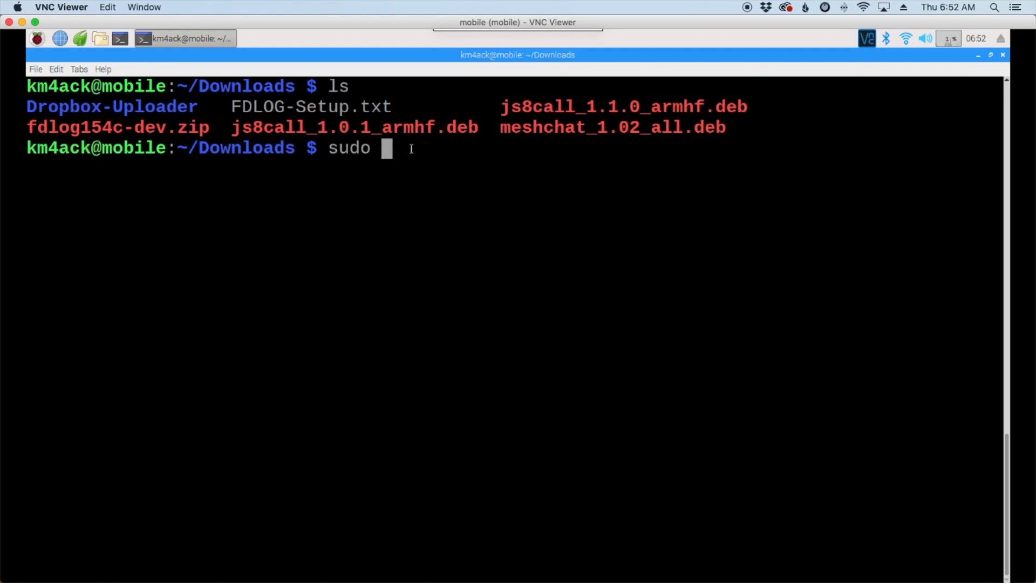
type("dpkg")
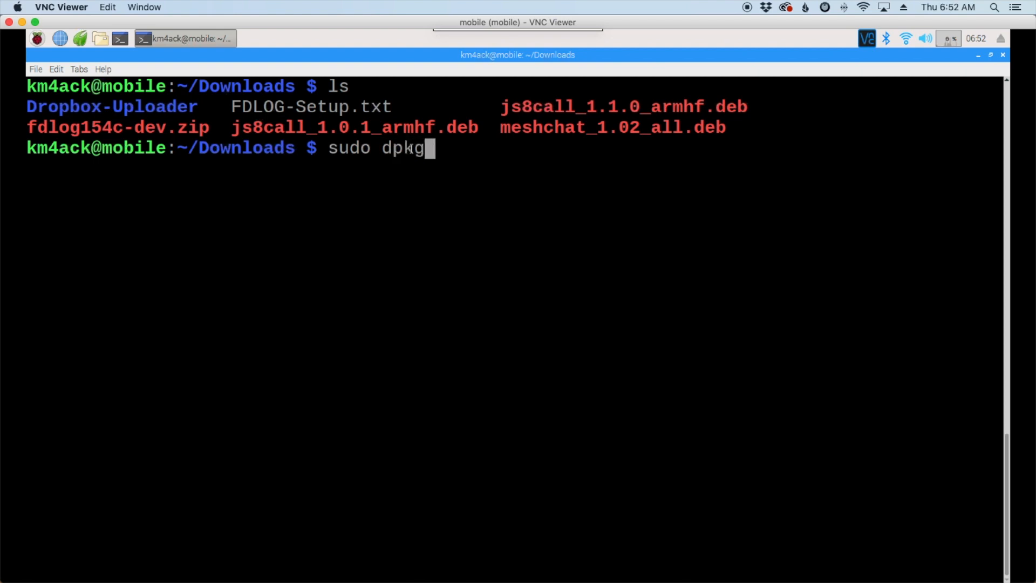
type("-i")
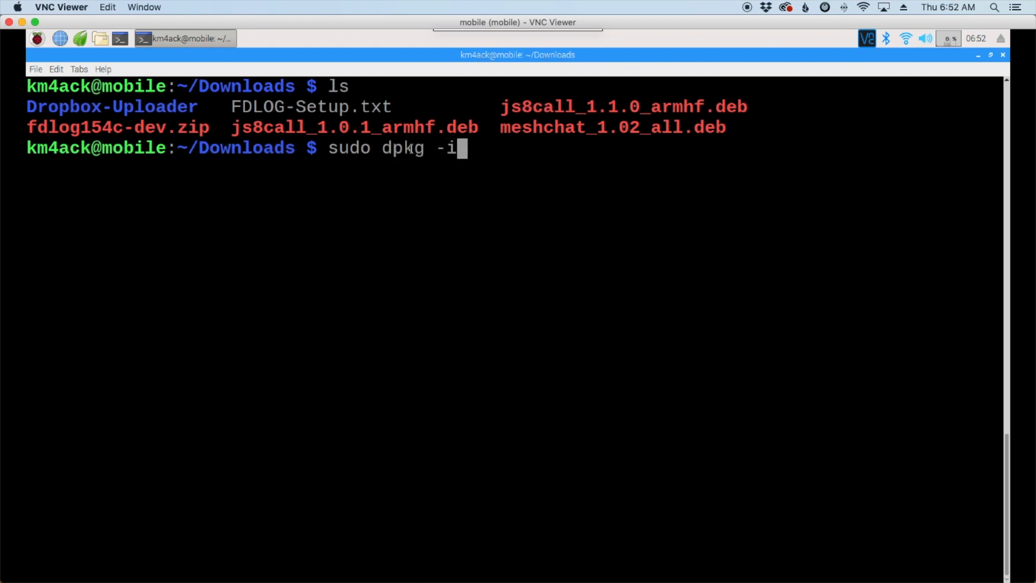
type("js8")
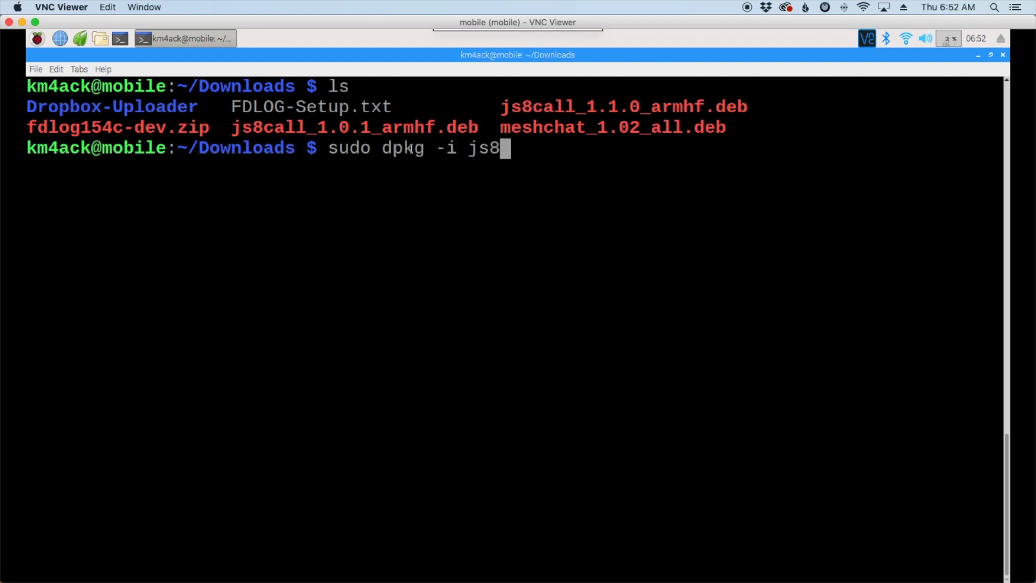
type("call_1.call")
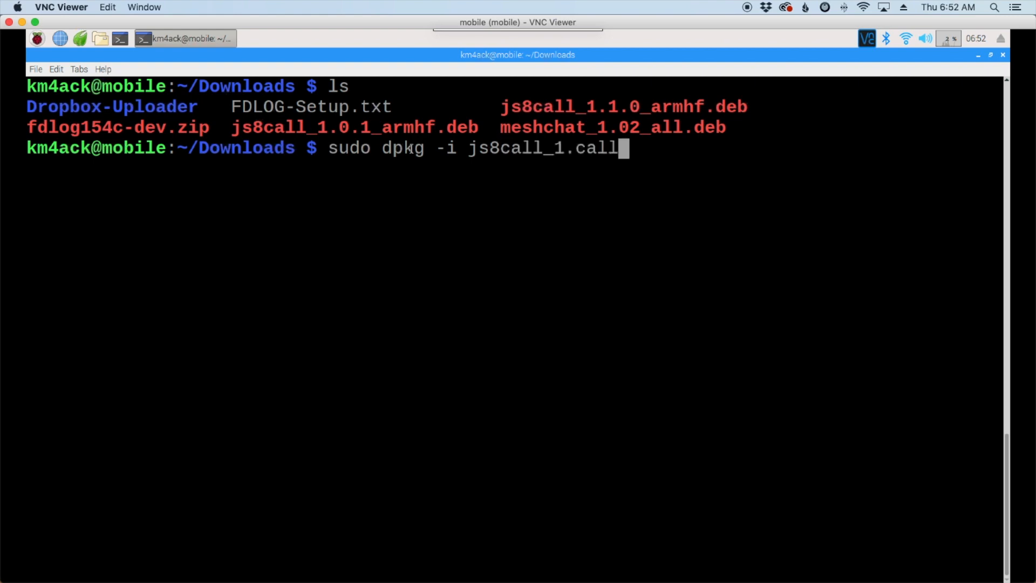
key("BackSpace")
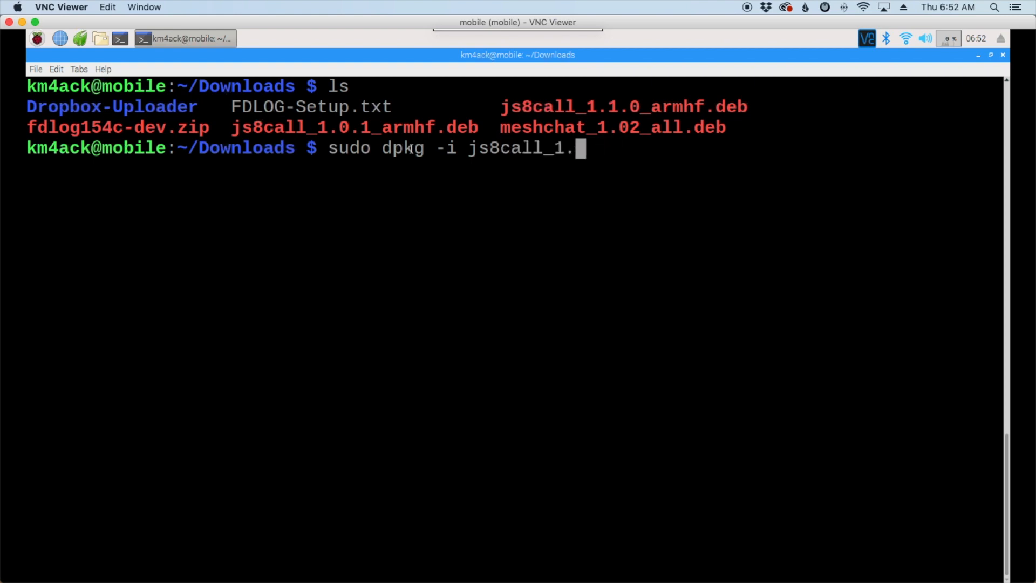
type("1.0_armhf.deb")
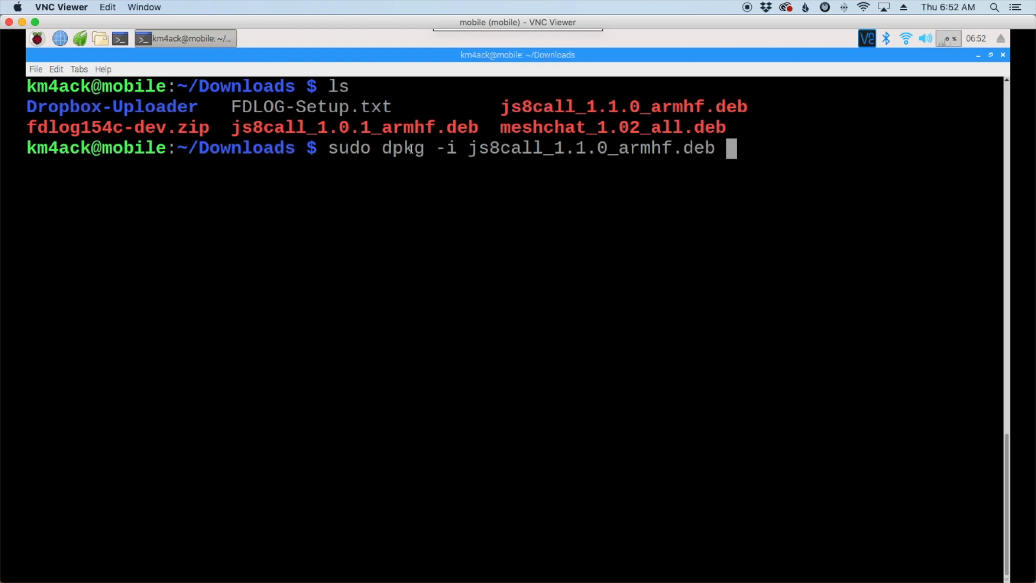
key("Return")
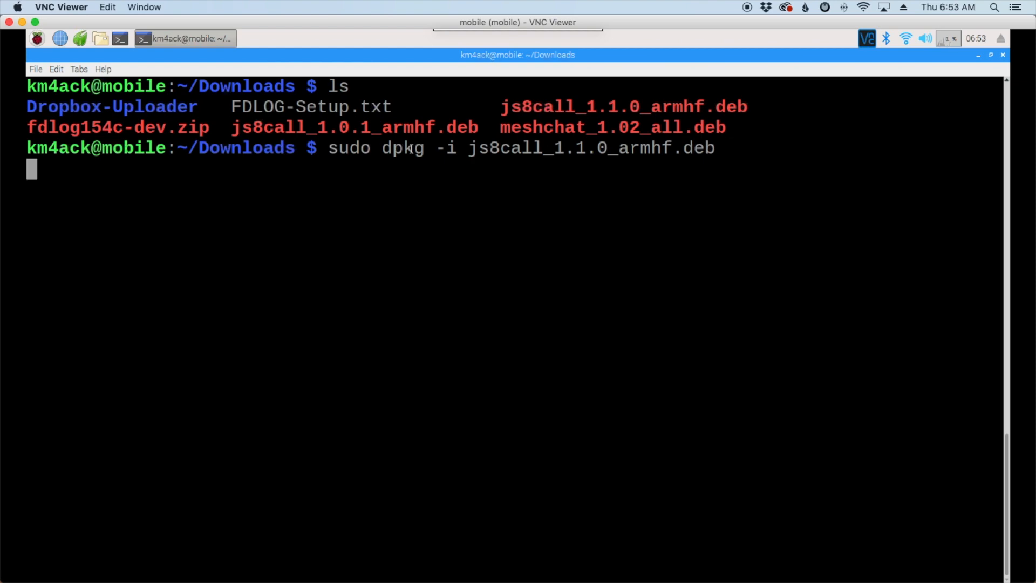
Clear the terminal once the installation finishes
key("Return")
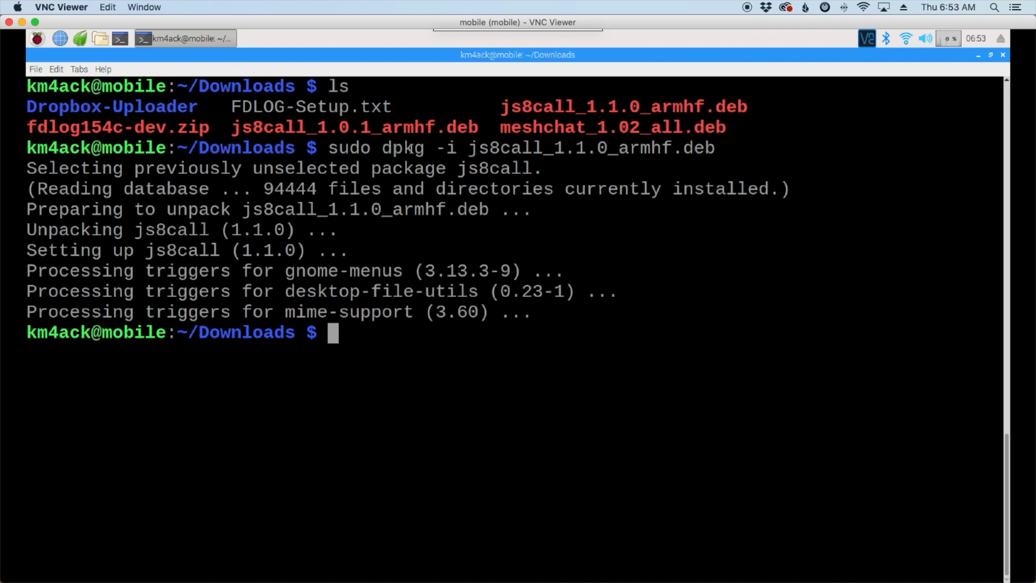
type("sud")
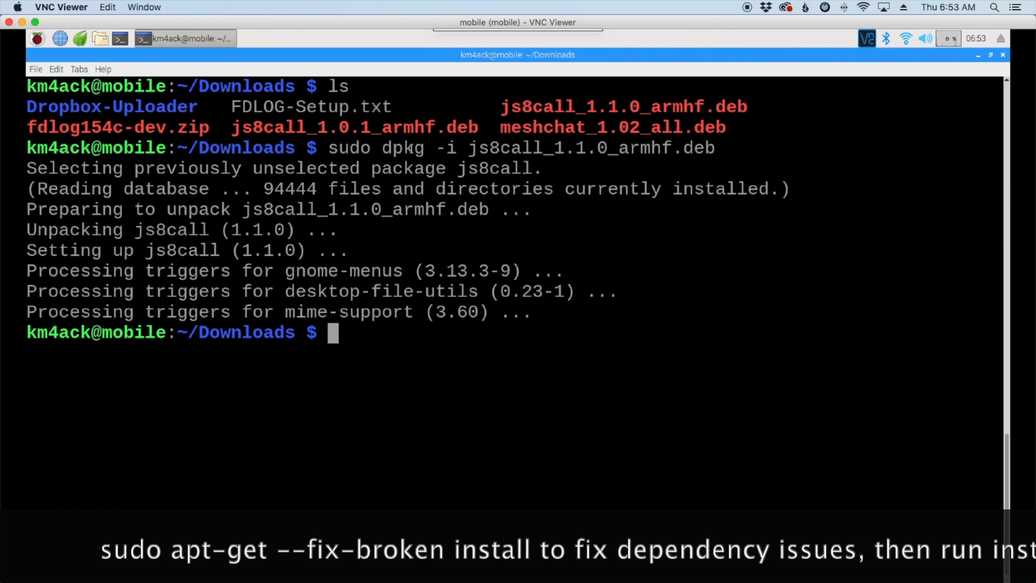
type("clear")
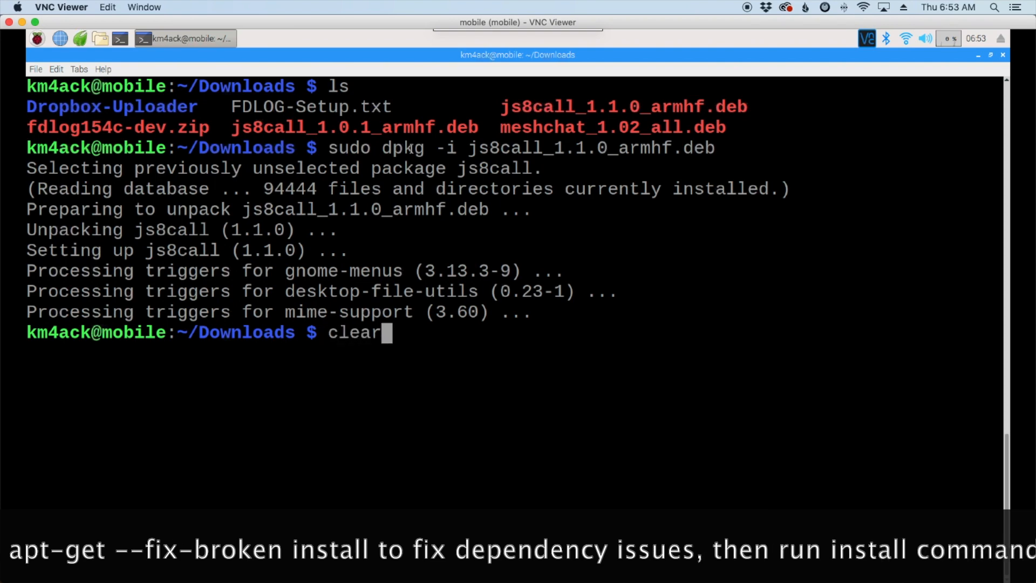
key("Return")
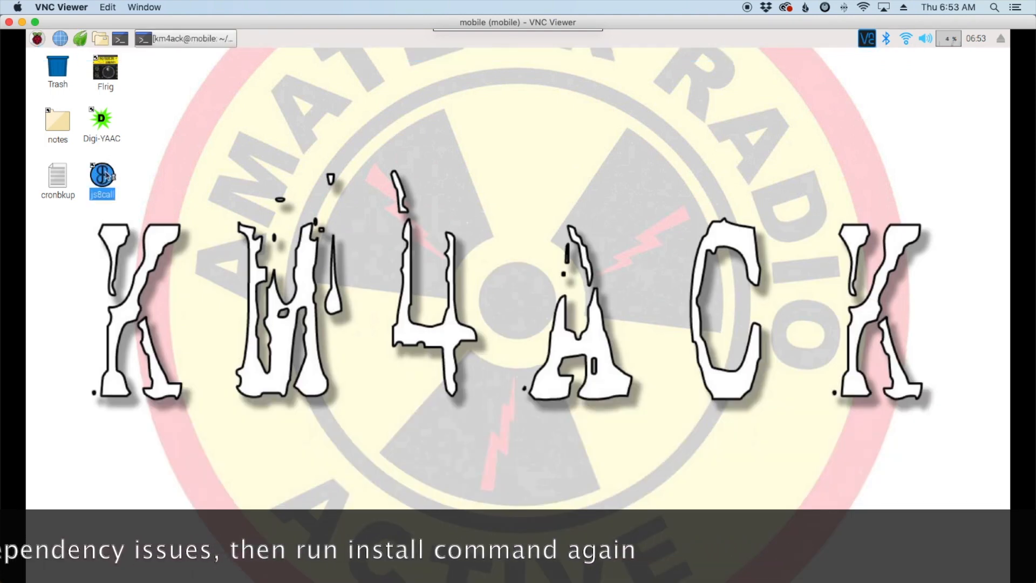
mouse_move(498, 314)
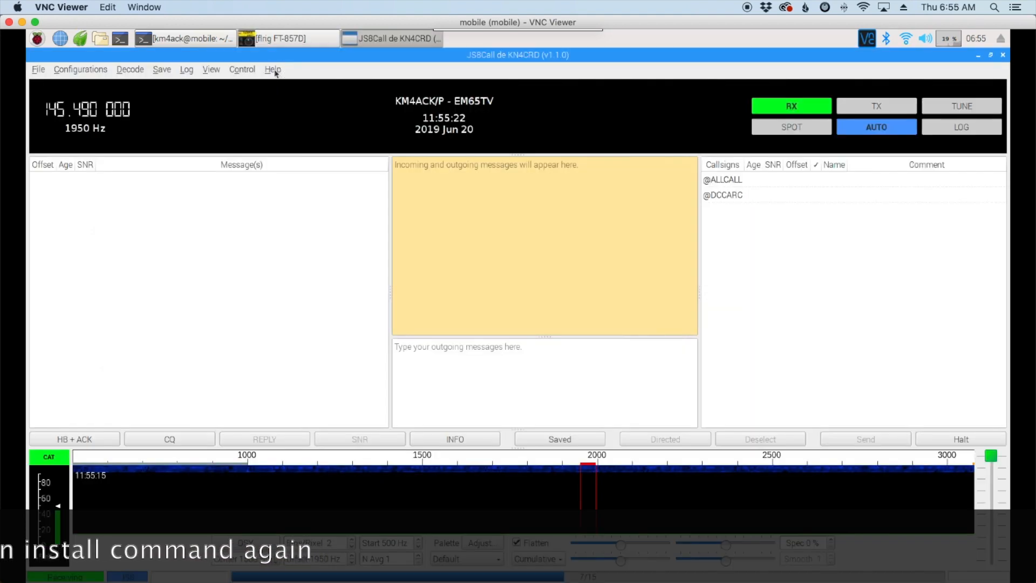
Check that Help > About JS8Call shows v1.1.0, then dismiss the dialog
left_click(272, 69)
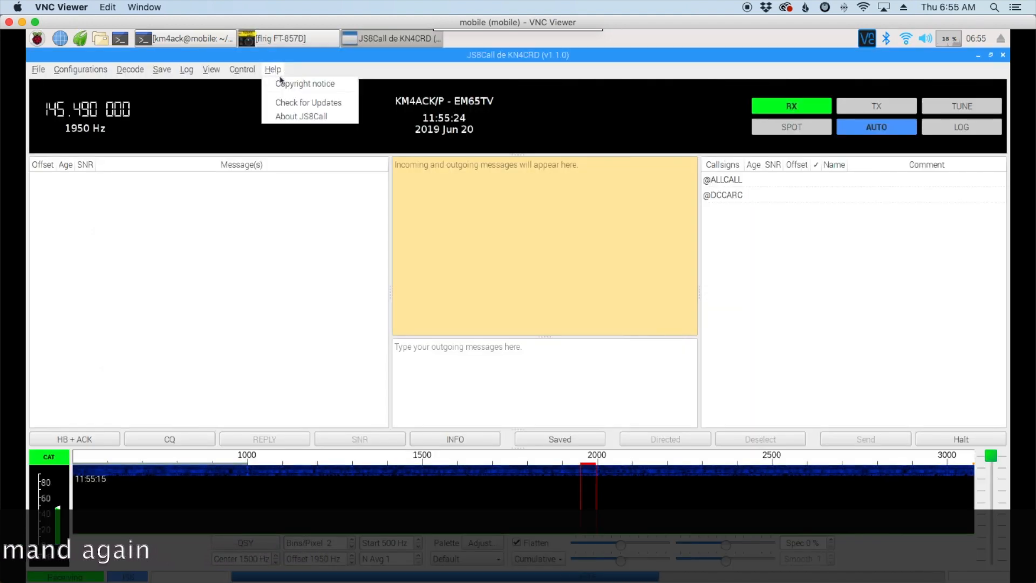
left_click(300, 117)
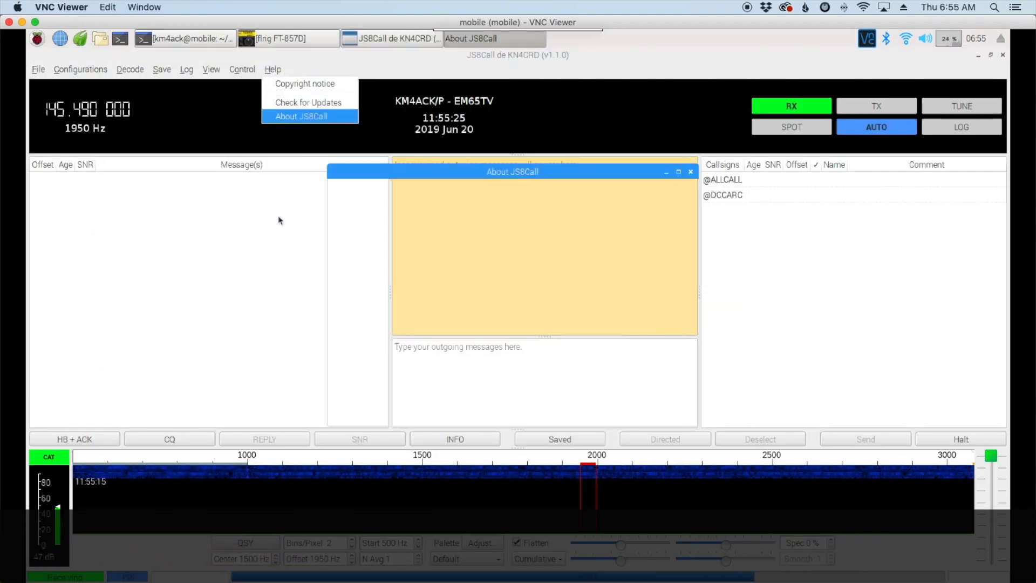
left_click(300, 116)
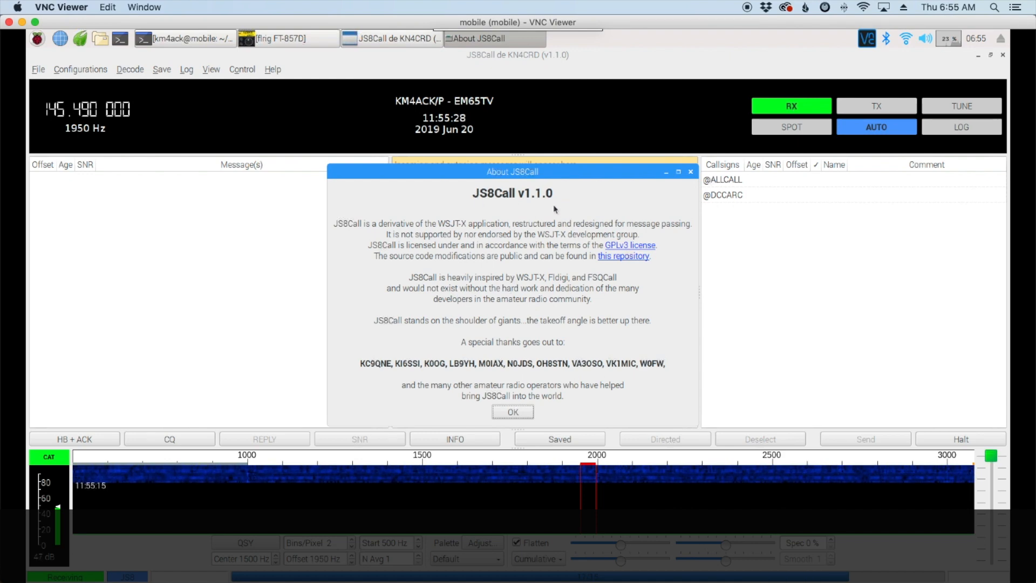
mouse_move(529, 201)
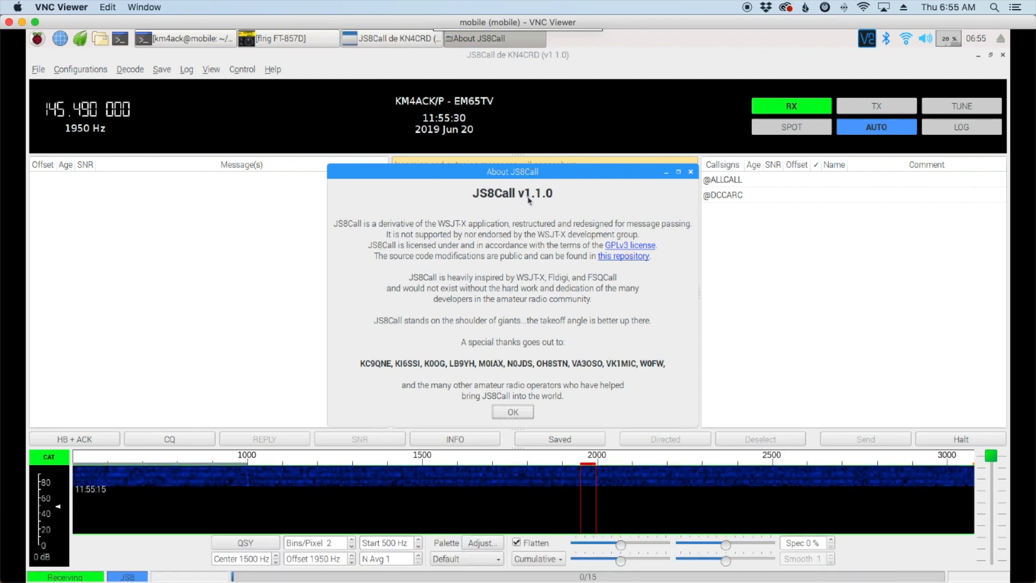
left_click(512, 412)
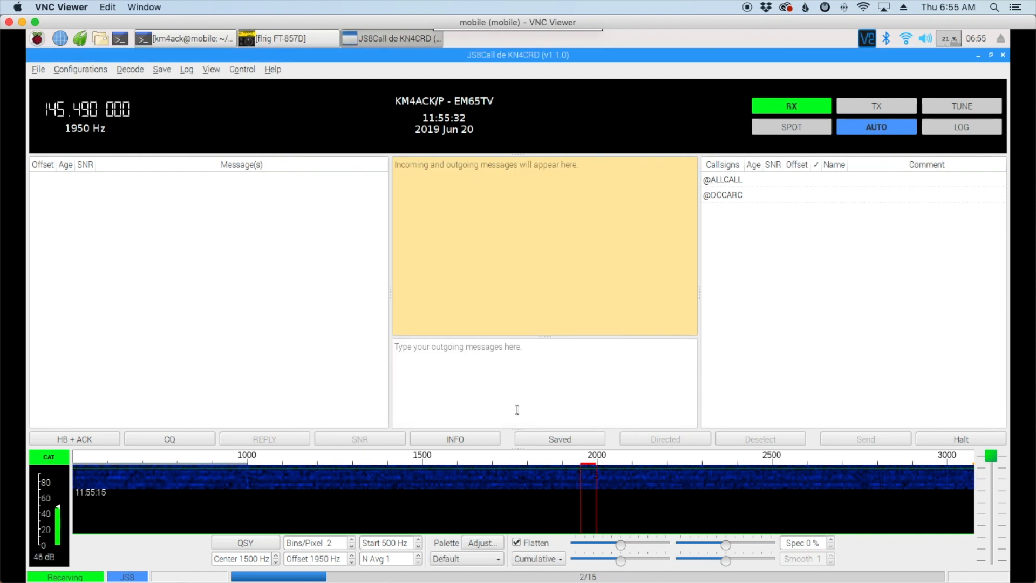